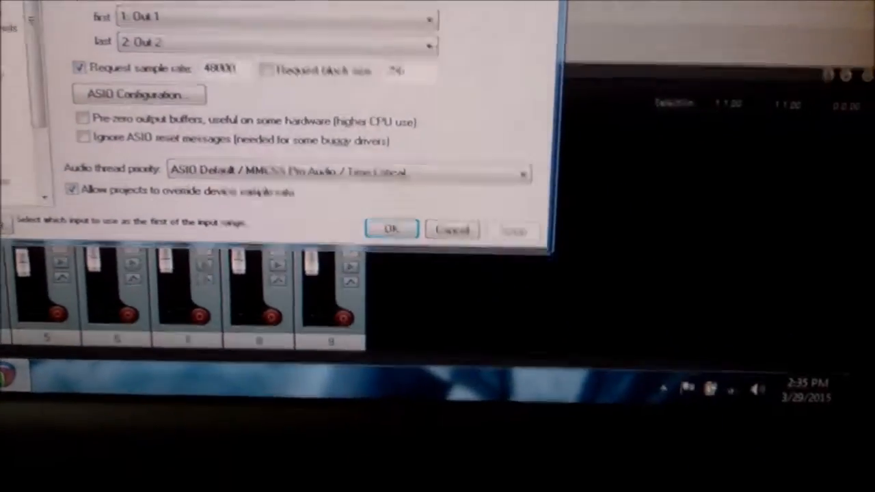
Step: Confirm the audio device settings with the 48000 Hz sample rate request
{"action": "left_click", "coordinate": [391, 230]}
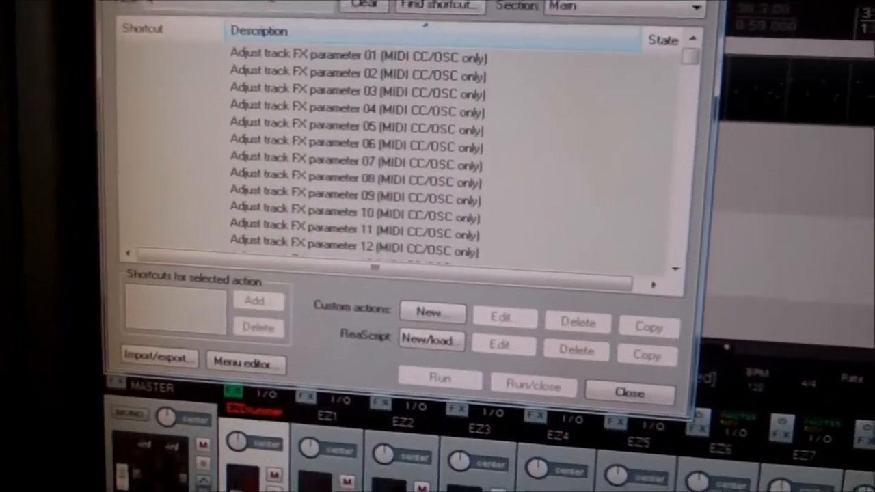
Step: Scroll the Main action list down to the Transport Play, Pause and Play/pause actions
{"action": "scroll", "scroll_direction": "down", "scroll_amount": 3}
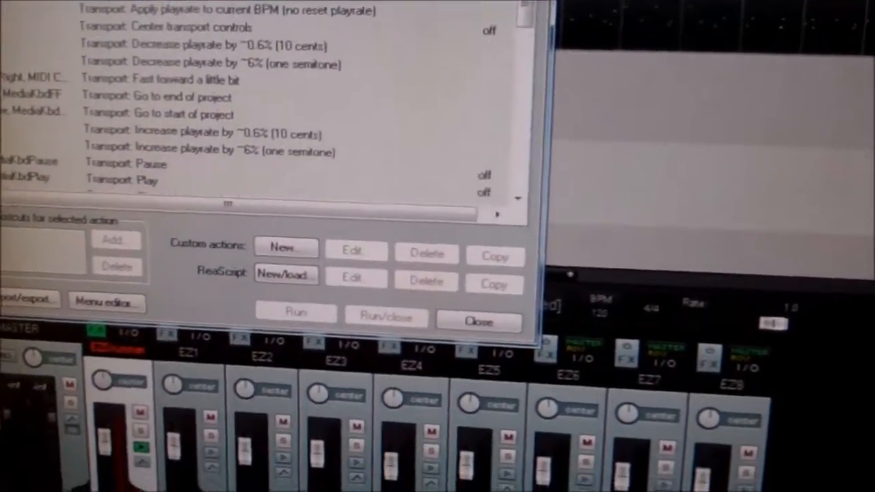
{"action": "scroll", "scroll_direction": "down", "scroll_amount": 3}
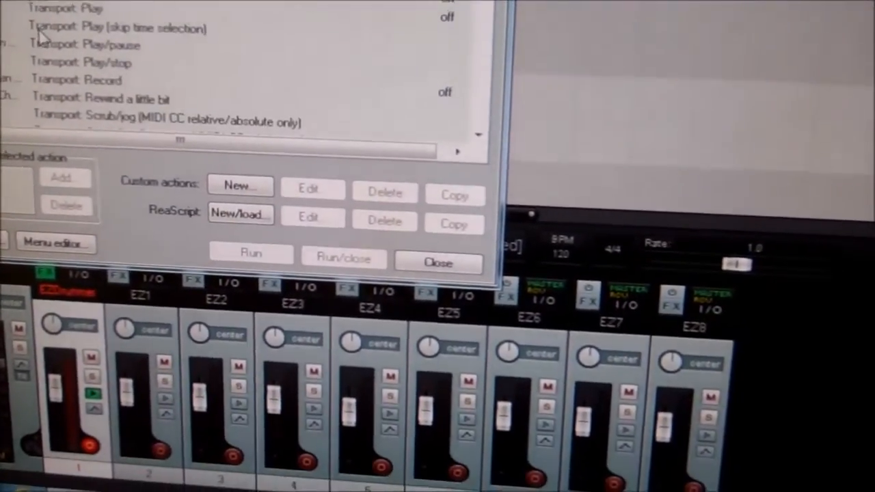